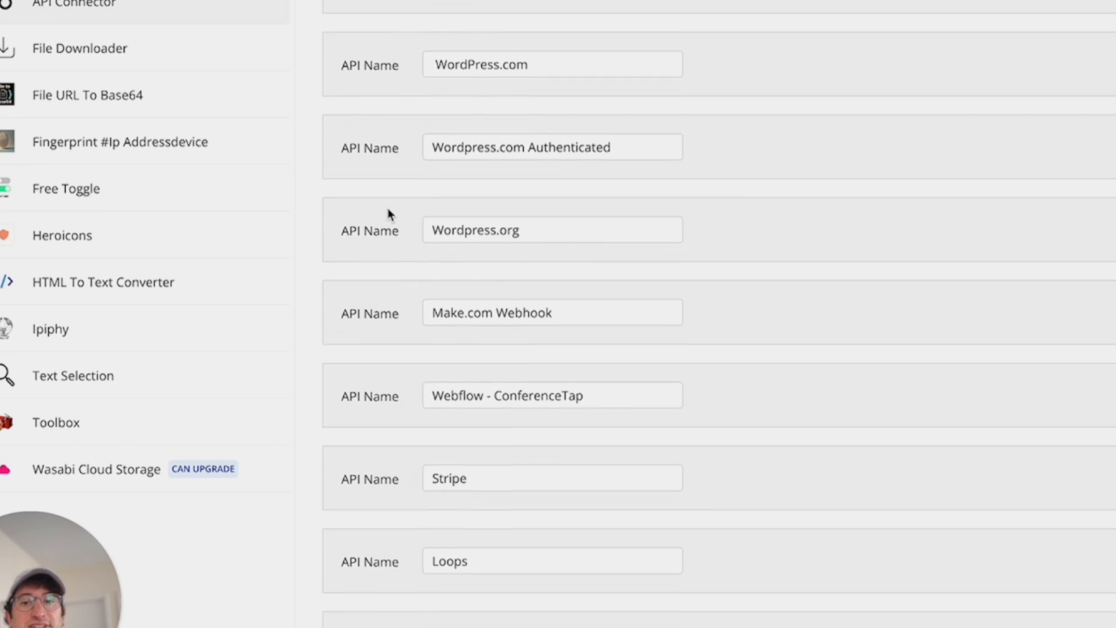
# - Scroll down the Installed Plugins list and open a plugin entry to review its details
pyautogui.scroll(-3)
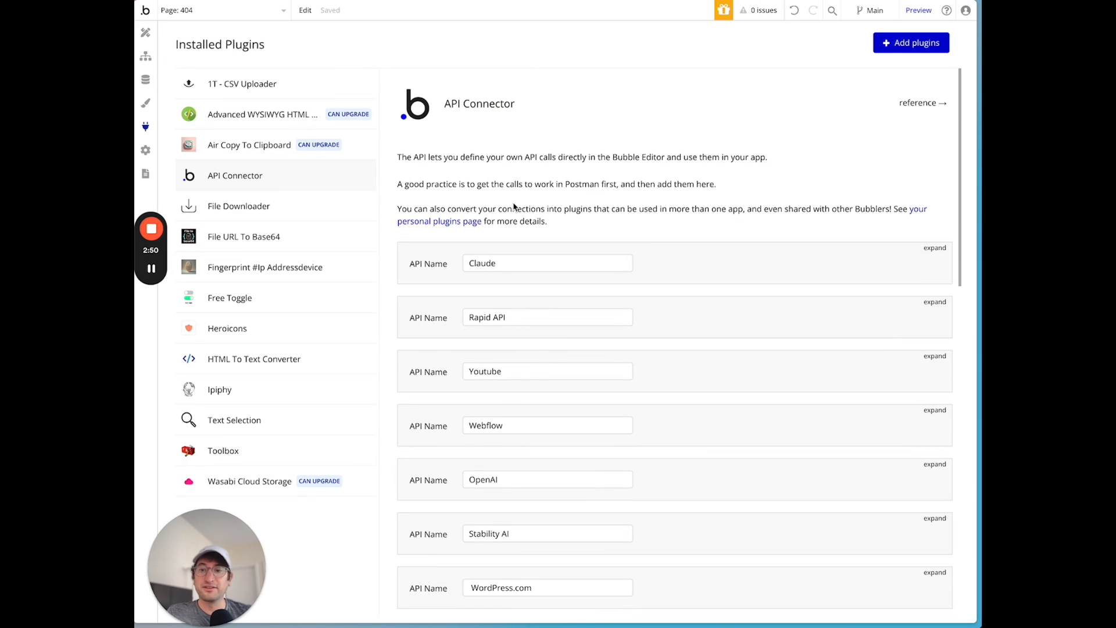
pyautogui.click(242, 84)
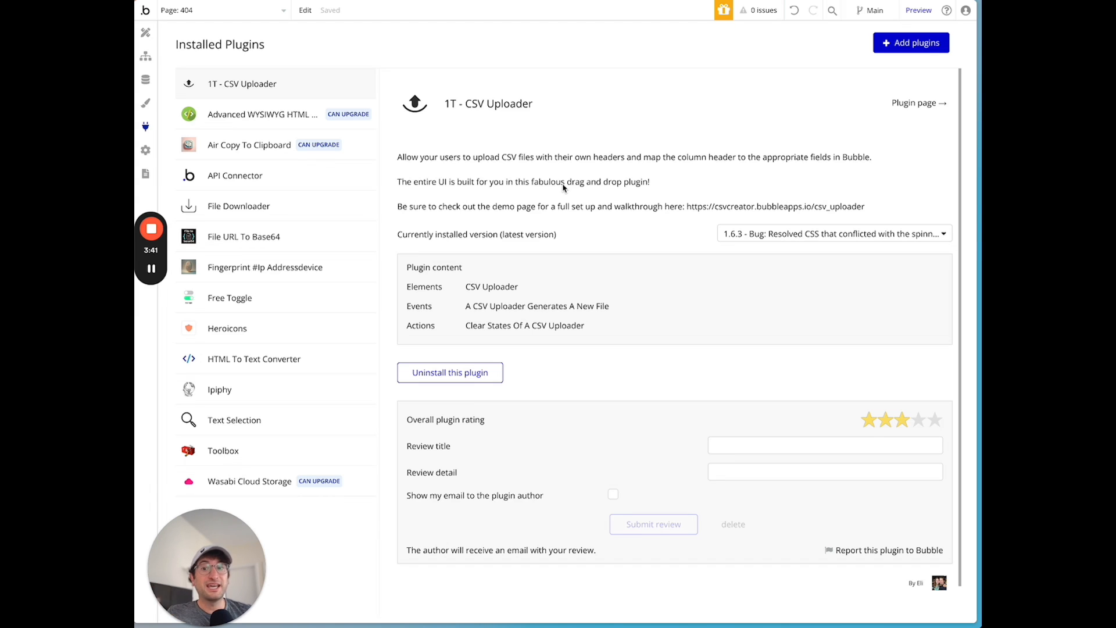